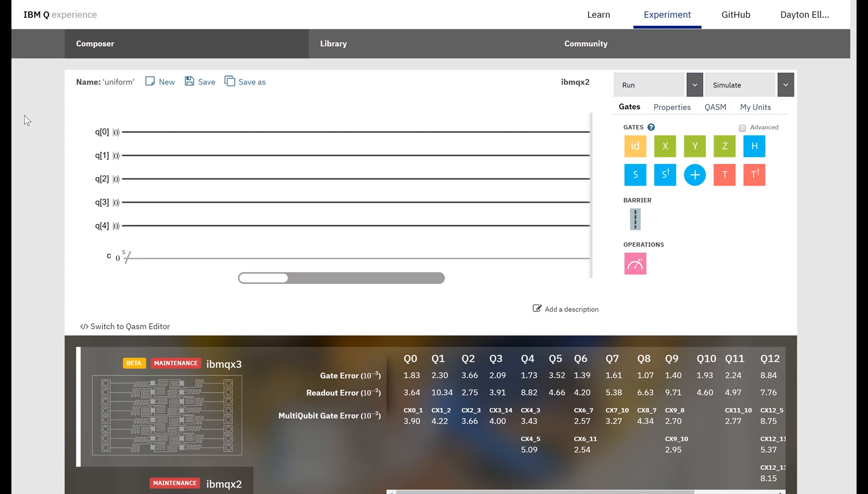
pyautogui.moveTo(183, 114)
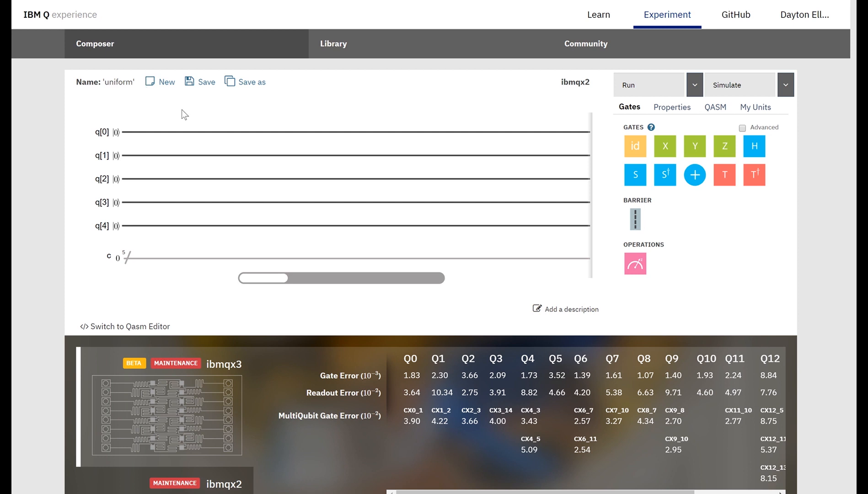
pyautogui.moveTo(617, 161)
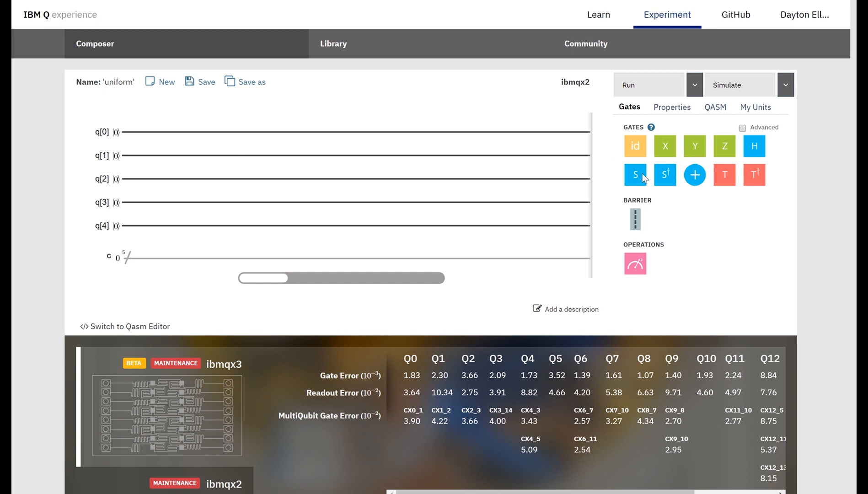
pyautogui.moveTo(696, 181)
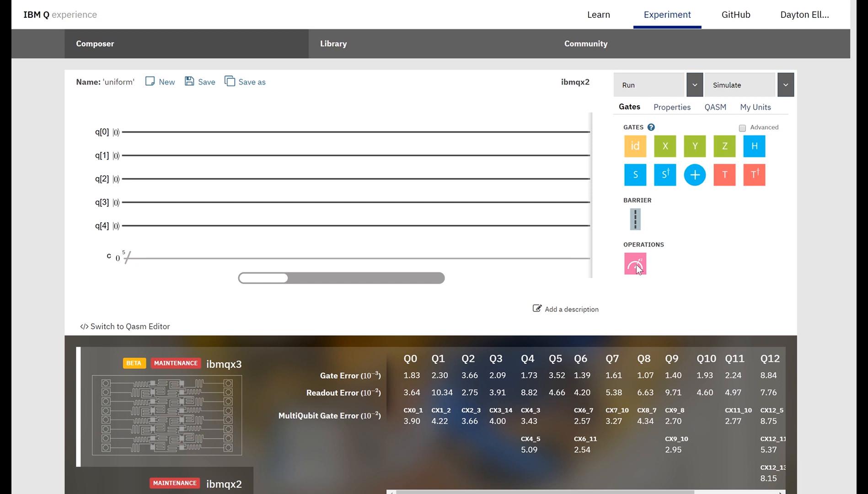
pyautogui.moveTo(696, 205)
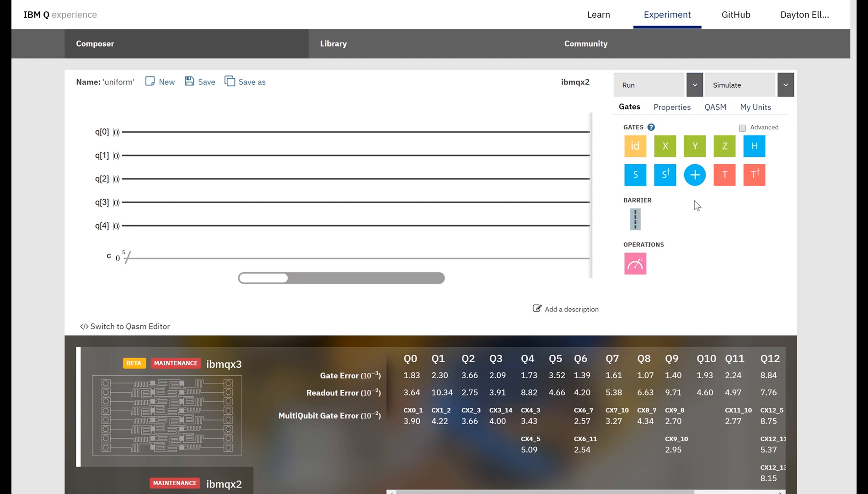
pyautogui.moveTo(713, 197)
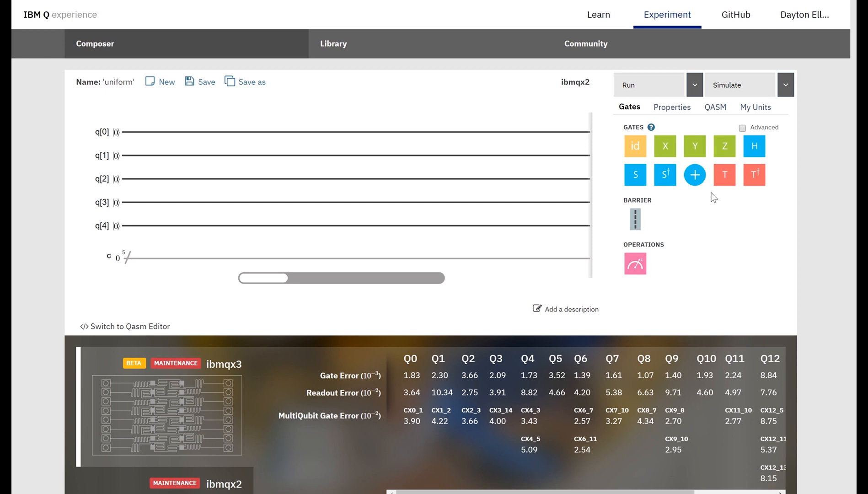
pyautogui.moveTo(139, 151)
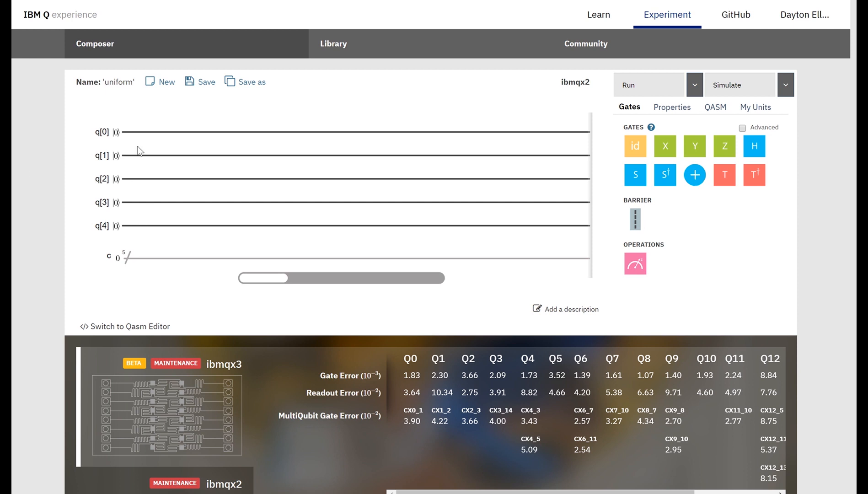
pyautogui.moveTo(129, 156)
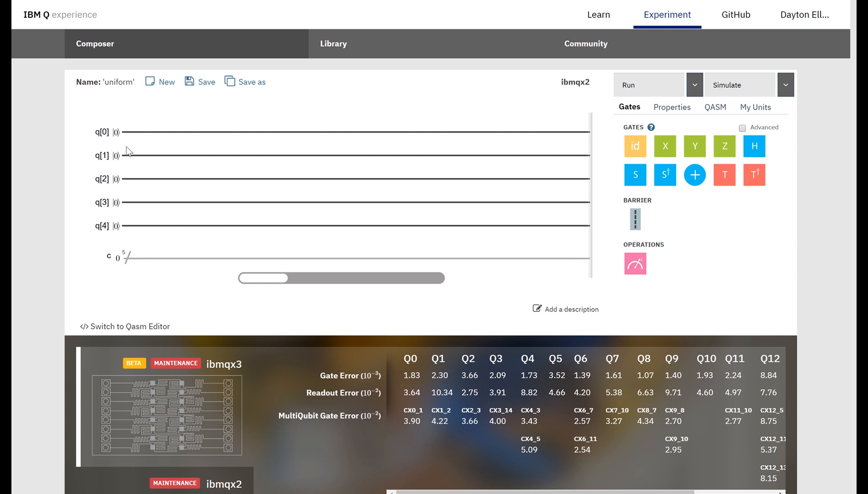
pyautogui.moveTo(453, 238)
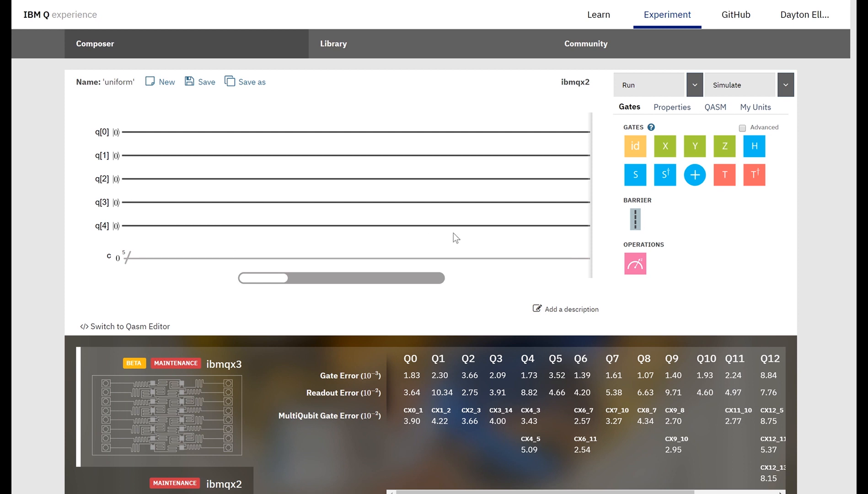
pyautogui.moveTo(440, 225)
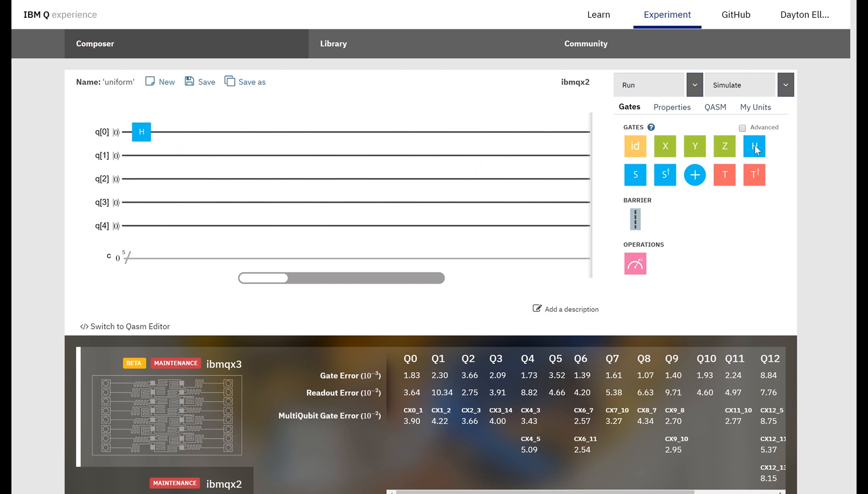
# Place a Hadamard on q[1] and measurements on q[0] and q[2]
pyautogui.moveTo(753, 146); pyautogui.dragTo(175, 156)
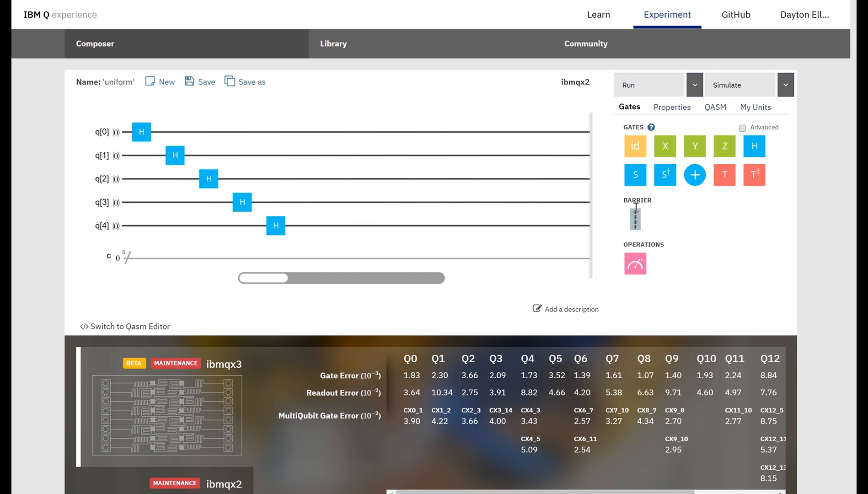
pyautogui.moveTo(635, 263); pyautogui.dragTo(308, 131)
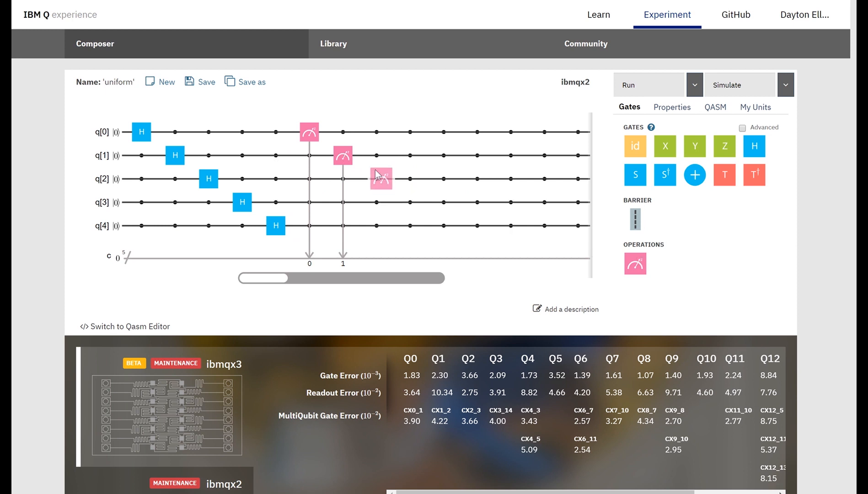
pyautogui.moveTo(381, 179); pyautogui.dragTo(413, 202)
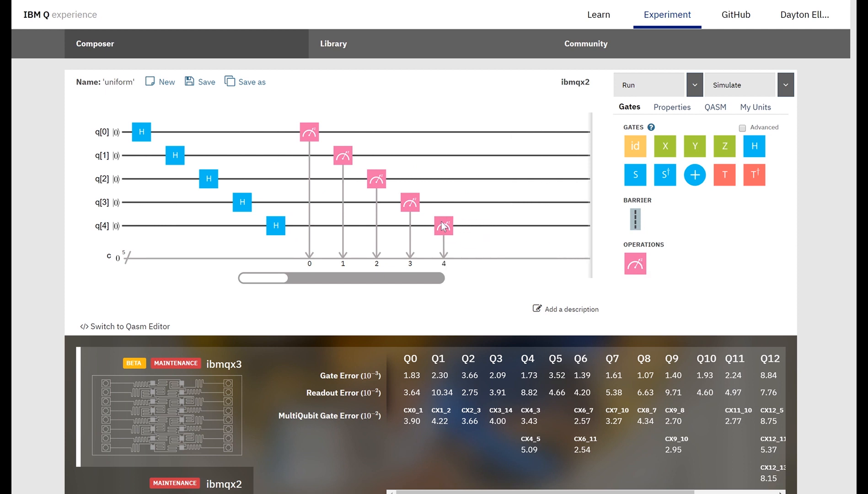
pyautogui.moveTo(18, 220)
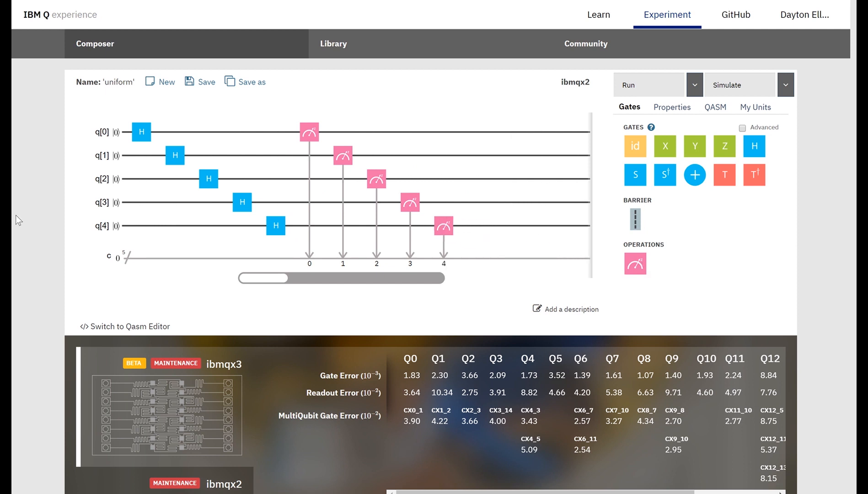
pyautogui.moveTo(237, 194)
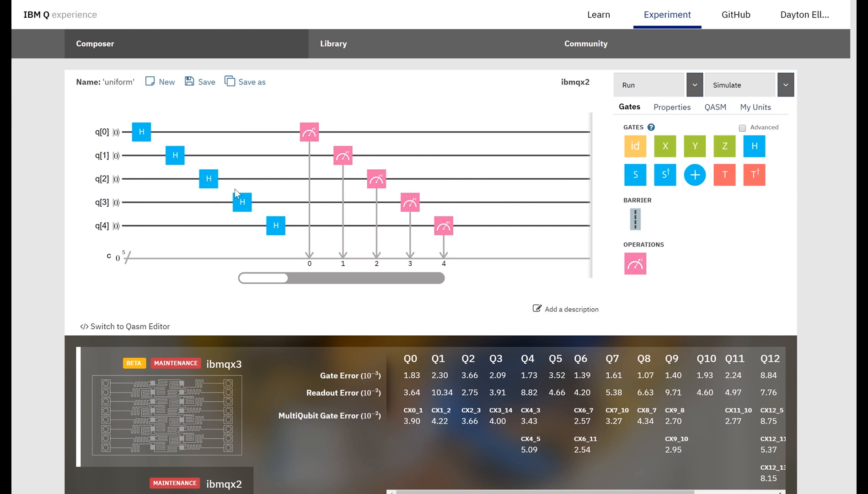
pyautogui.moveTo(252, 192)
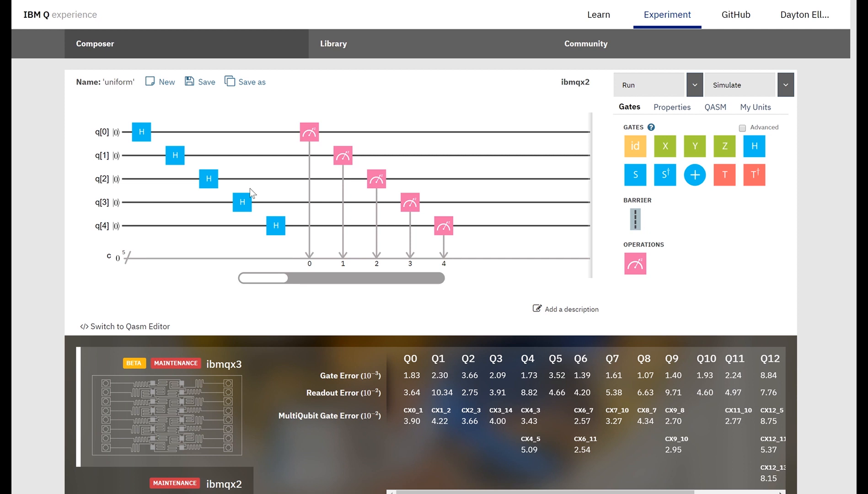
pyautogui.moveTo(274, 191)
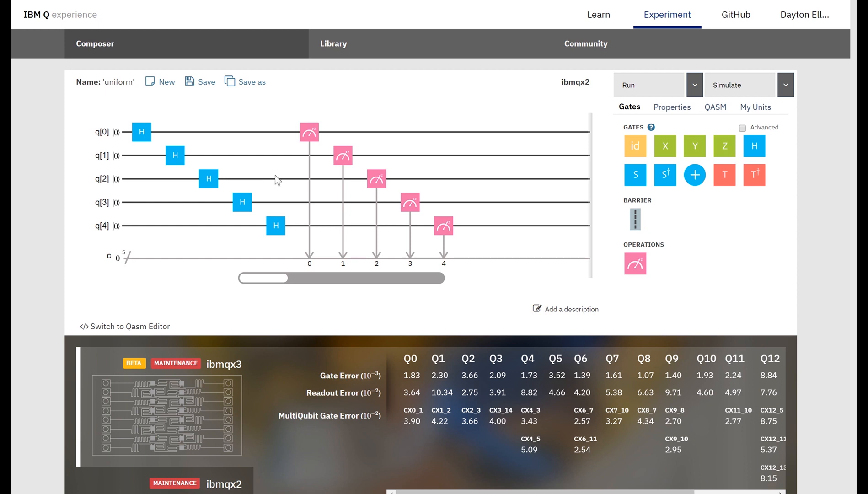
pyautogui.moveTo(330, 191)
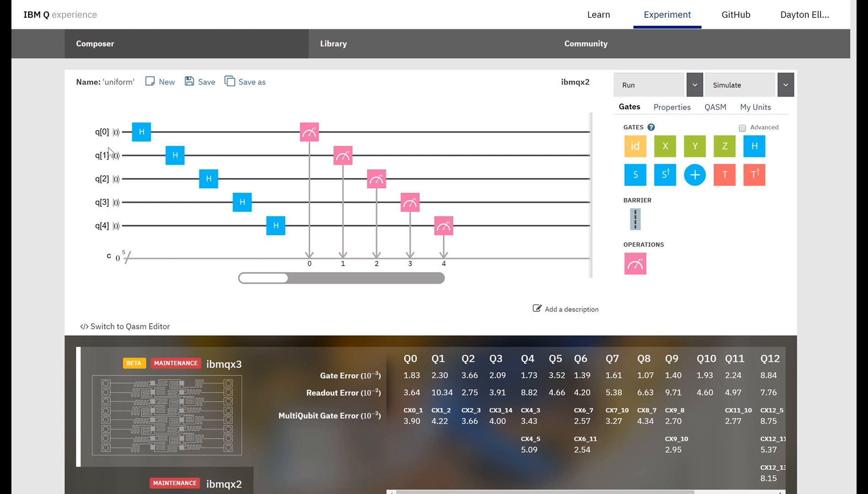
pyautogui.moveTo(123, 207)
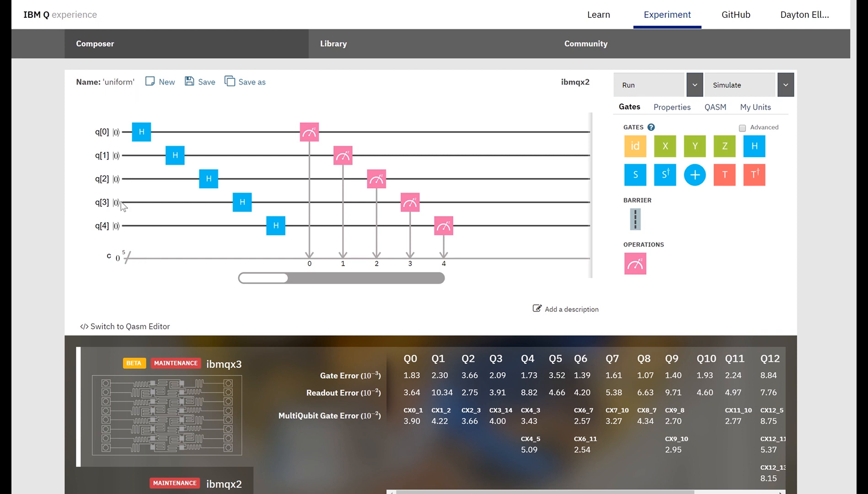
pyautogui.moveTo(101, 173)
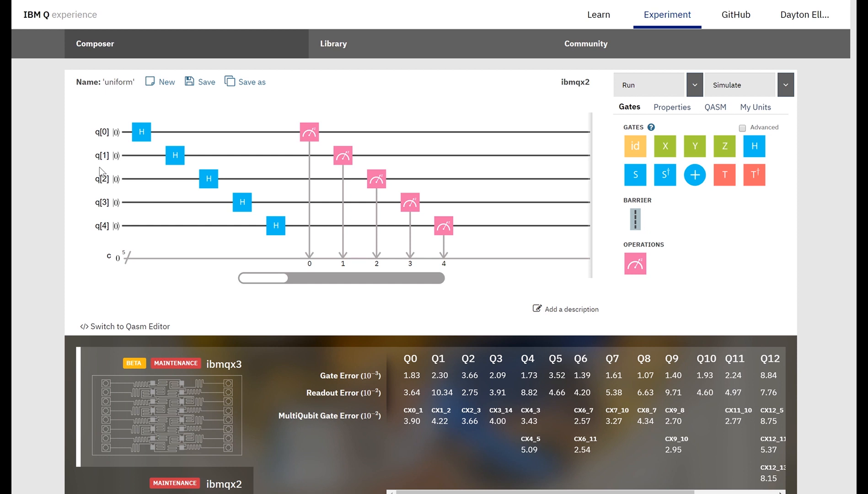
pyautogui.moveTo(133, 166)
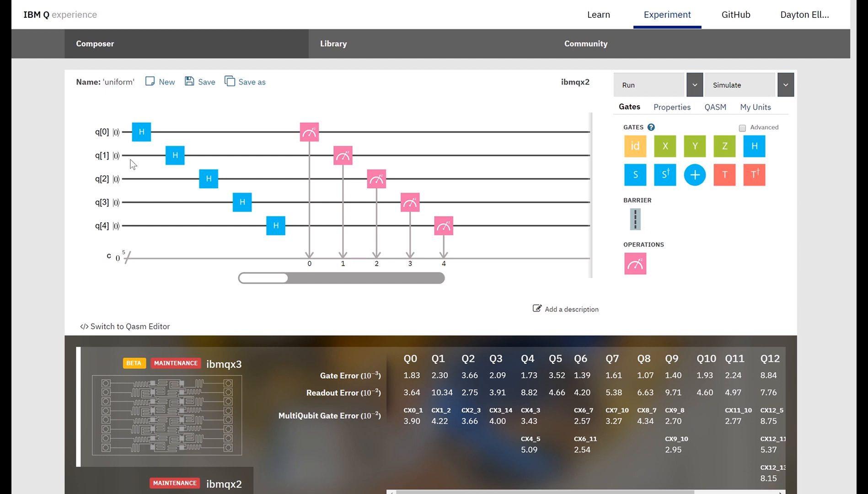
pyautogui.moveTo(118, 219)
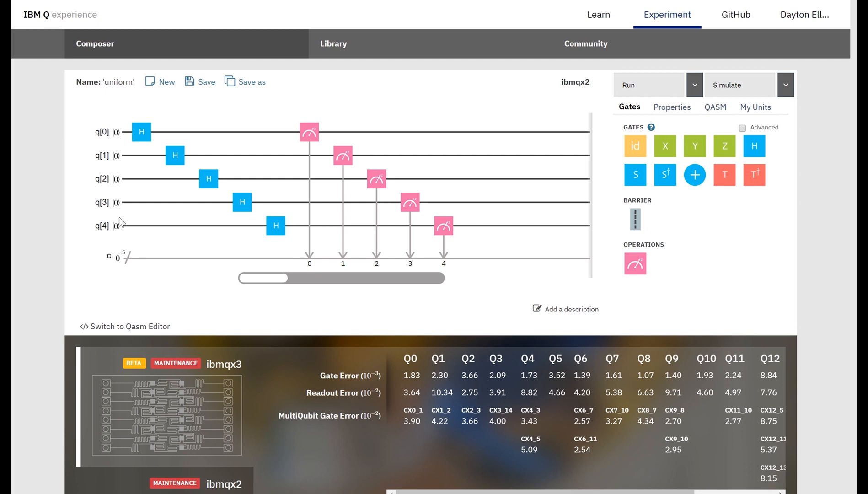
pyautogui.moveTo(785, 90)
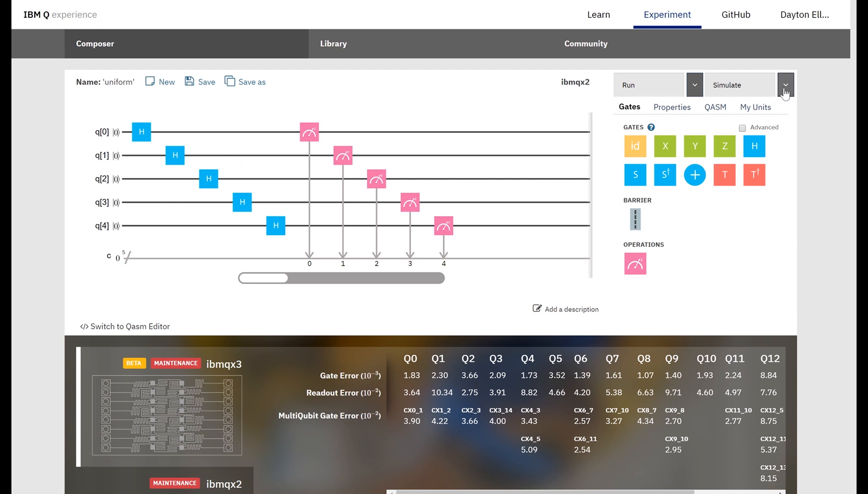
pyautogui.click(785, 85)
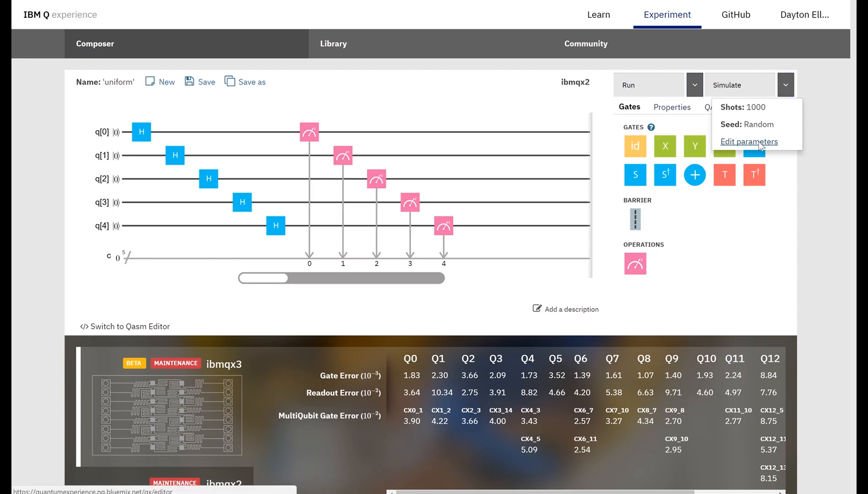
pyautogui.click(748, 141)
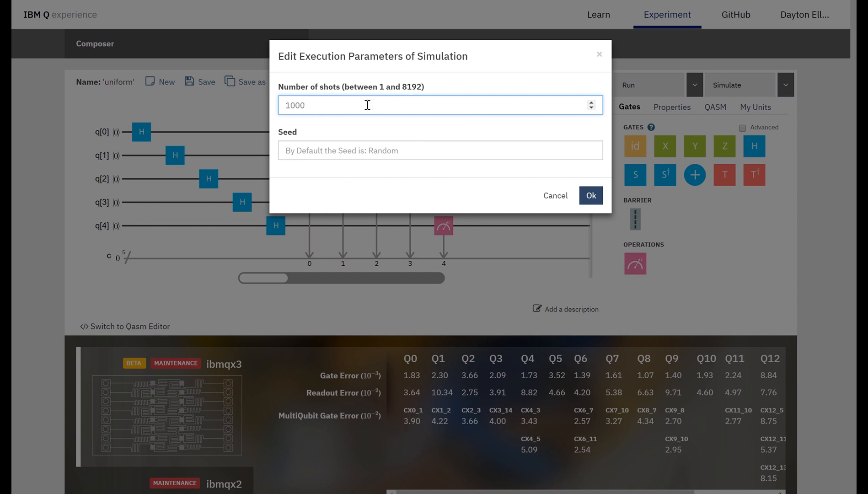
pyautogui.write('50')
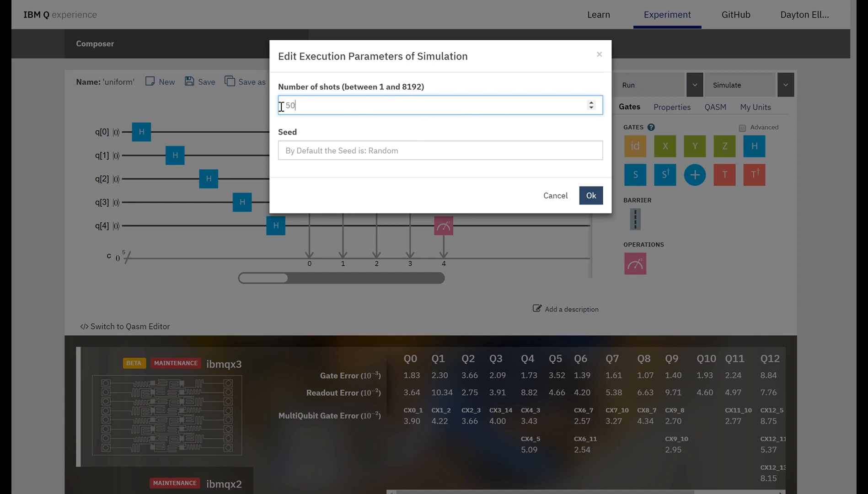
pyautogui.click(590, 196)
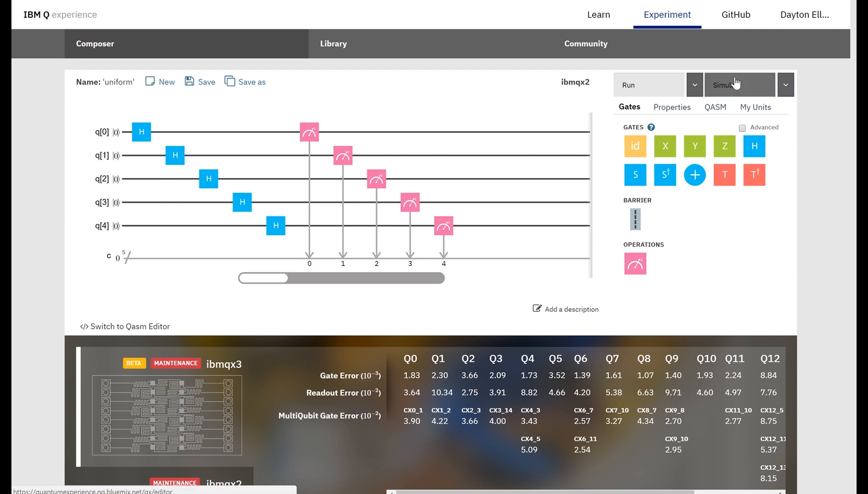
pyautogui.moveTo(746, 91)
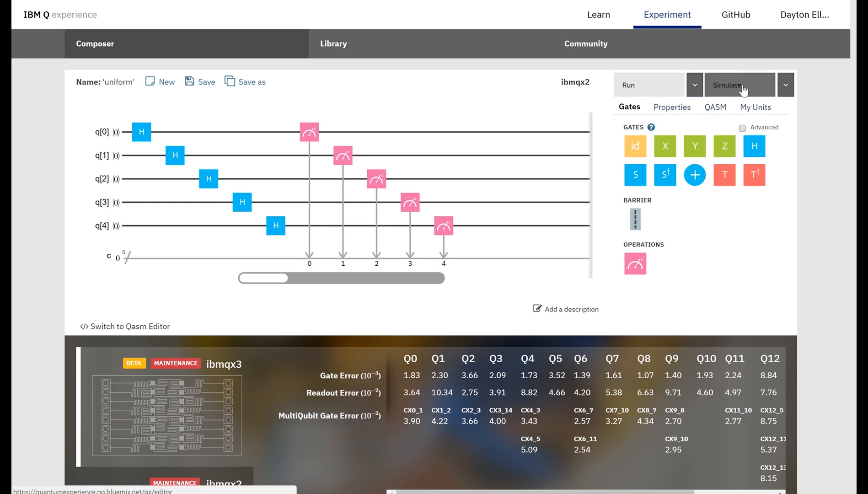
# Run the simulation, view the Computation Basis histogram and download the results CSV
pyautogui.click(739, 85)
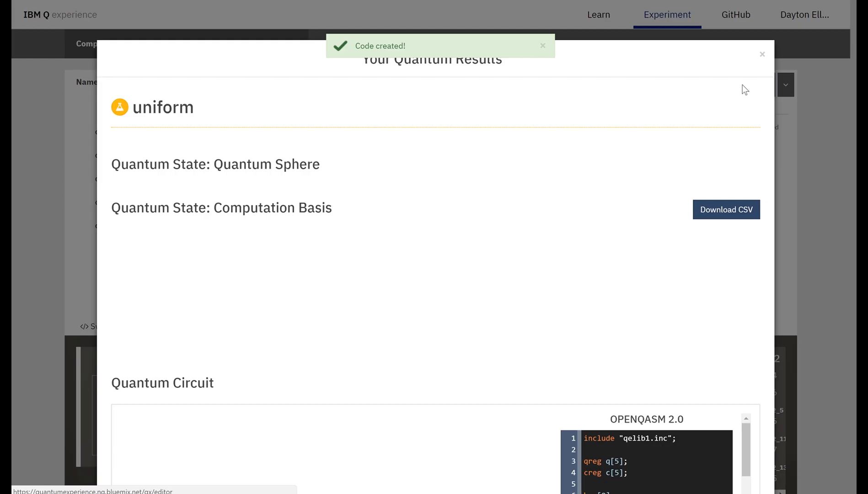
pyautogui.scroll(-3)
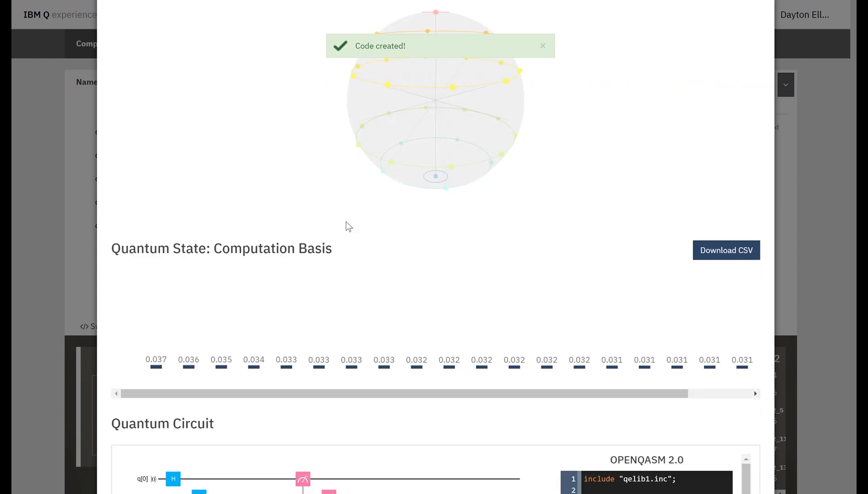
pyautogui.scroll(-3)
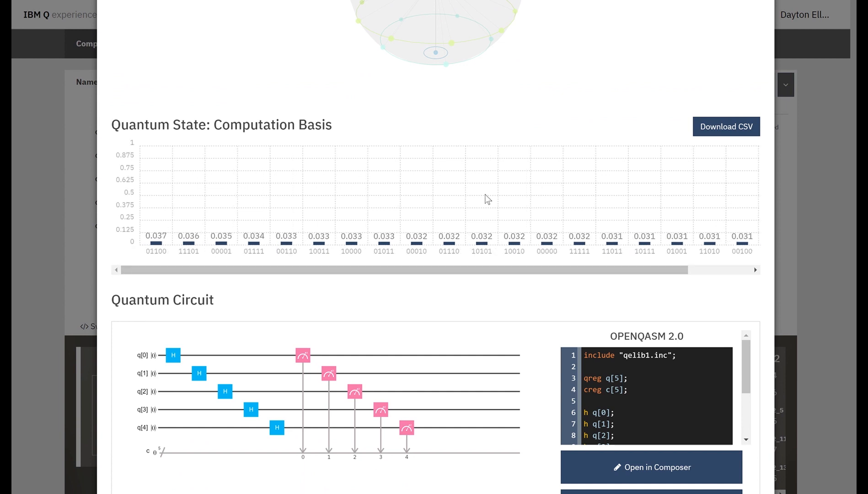
pyautogui.moveTo(663, 170)
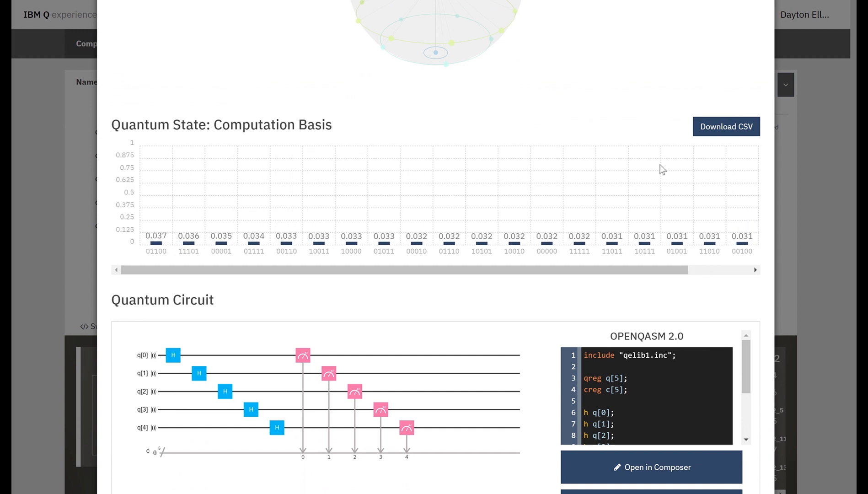
pyautogui.click(726, 127)
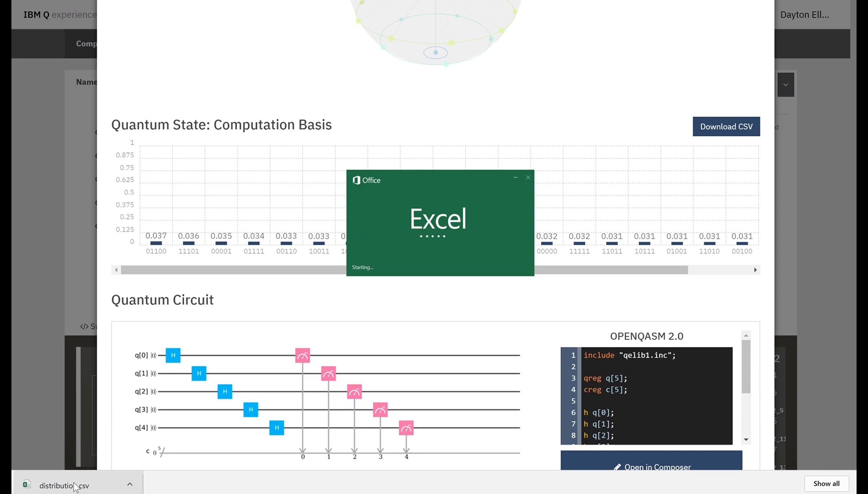
# Launch the downloaded distribution CSV from the browser's download bar into Excel
pyautogui.click(59, 487)
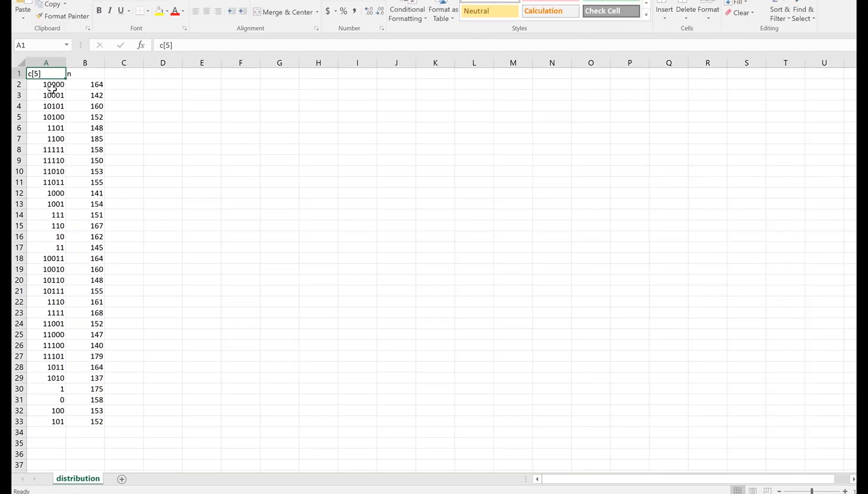
pyautogui.moveTo(54, 84); pyautogui.dragTo(54, 149)
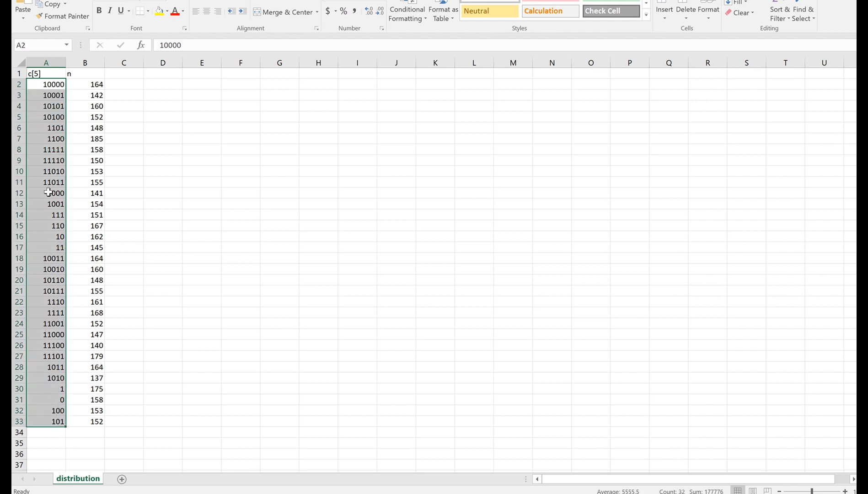
pyautogui.click(84, 84)
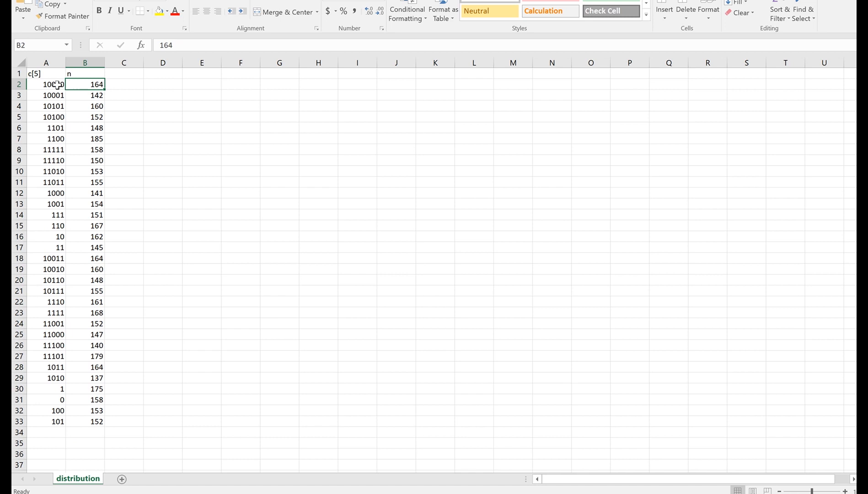
pyautogui.click(45, 84)
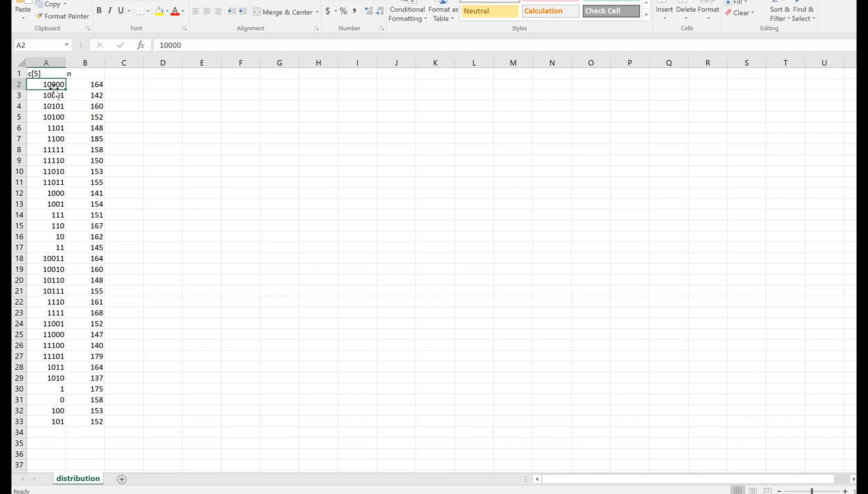
pyautogui.click(84, 84)
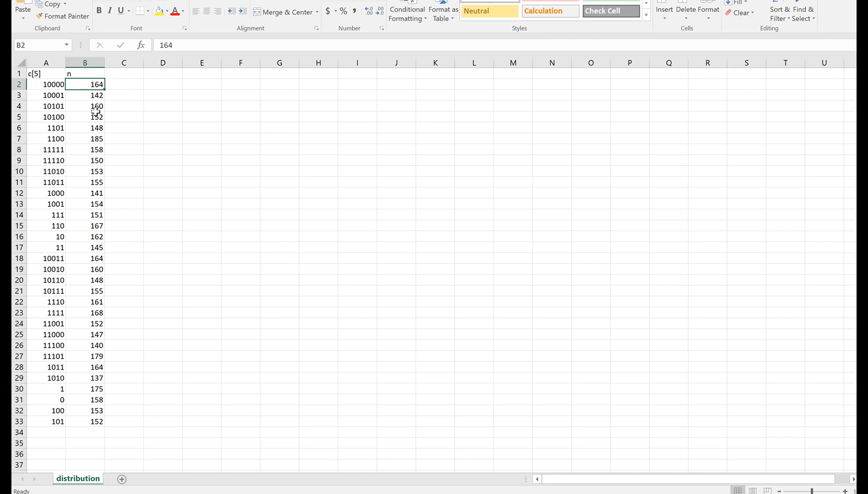
pyautogui.click(123, 85)
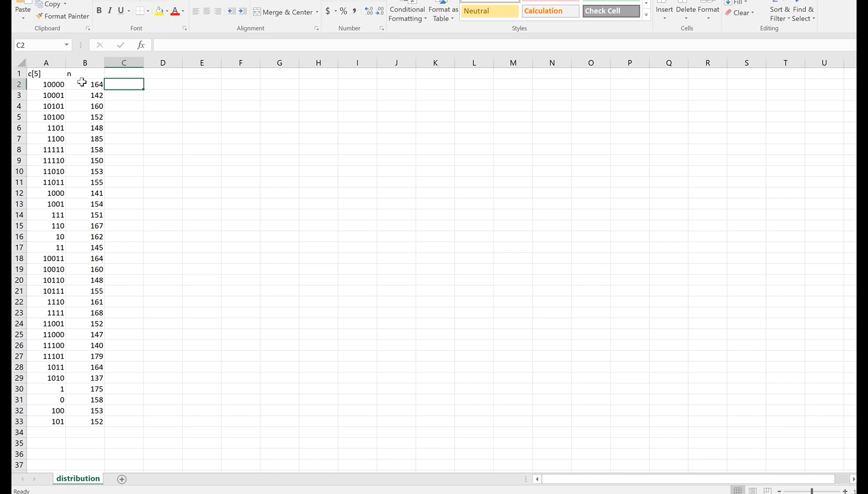
# Convert outcomes with =BIN2DEC(A2) and paste the decimal values 0–31 over column A
pyautogui.write('=BIN2DEC(A2')
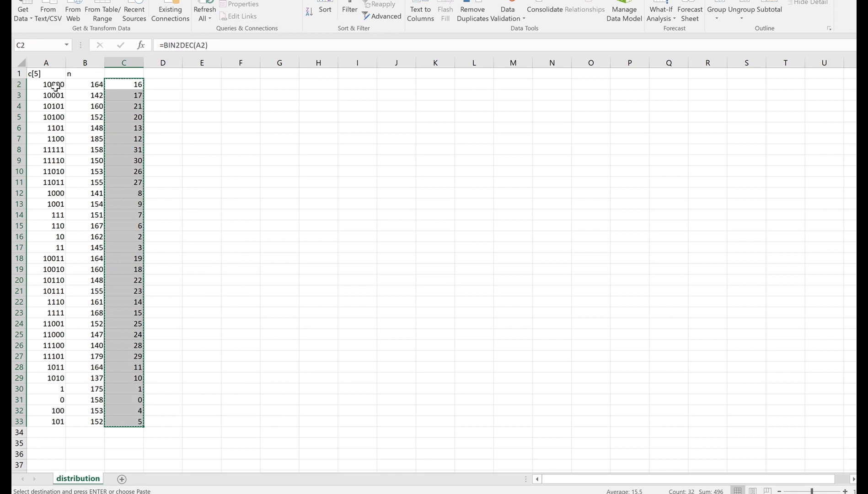
pyautogui.rightClick(46, 84)
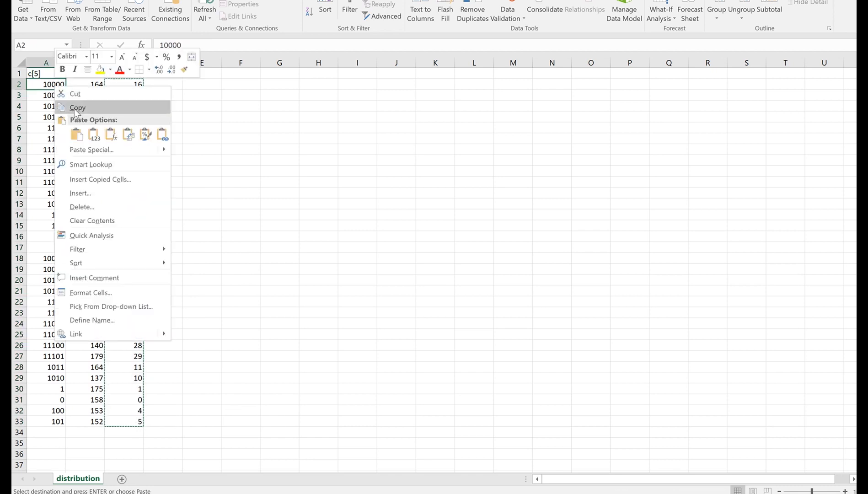
pyautogui.click(77, 108)
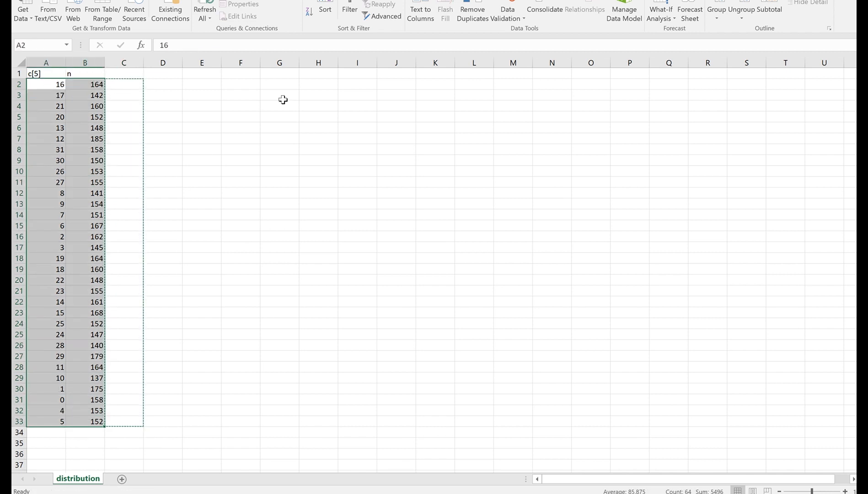
# Sort A2:B33 smallest to largest and verify states run 0 to 31
pyautogui.click(308, 8)
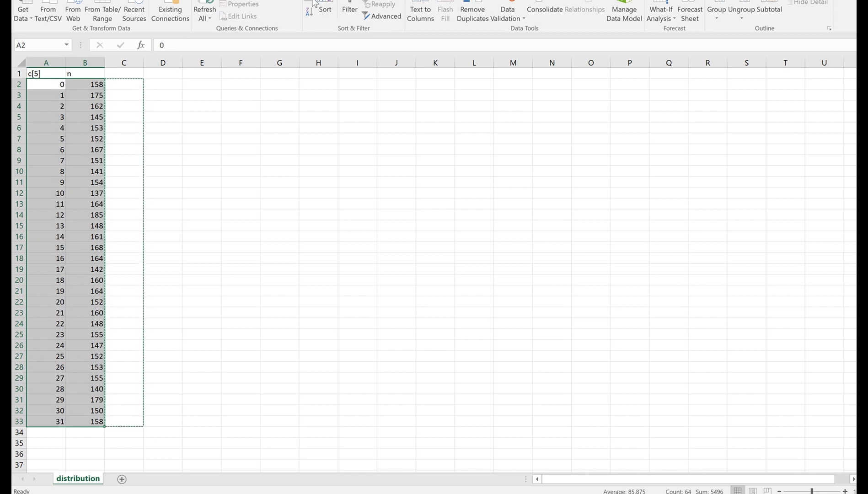
pyautogui.moveTo(186, 171)
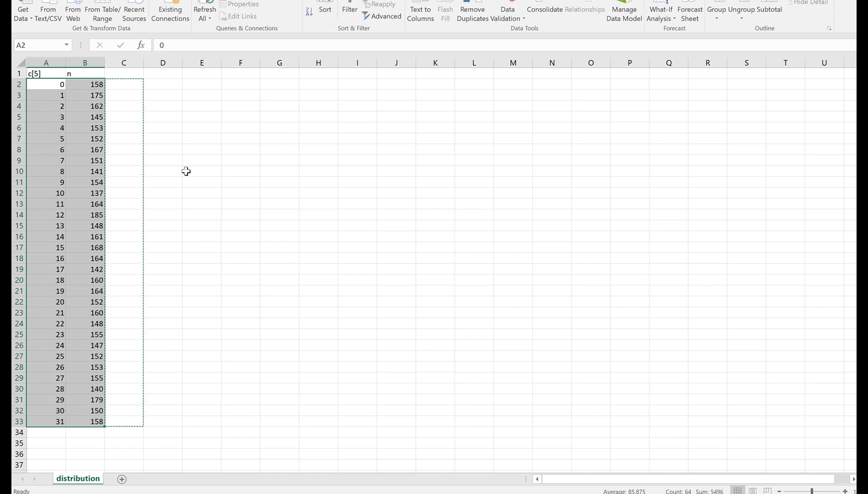
pyautogui.moveTo(139, 209)
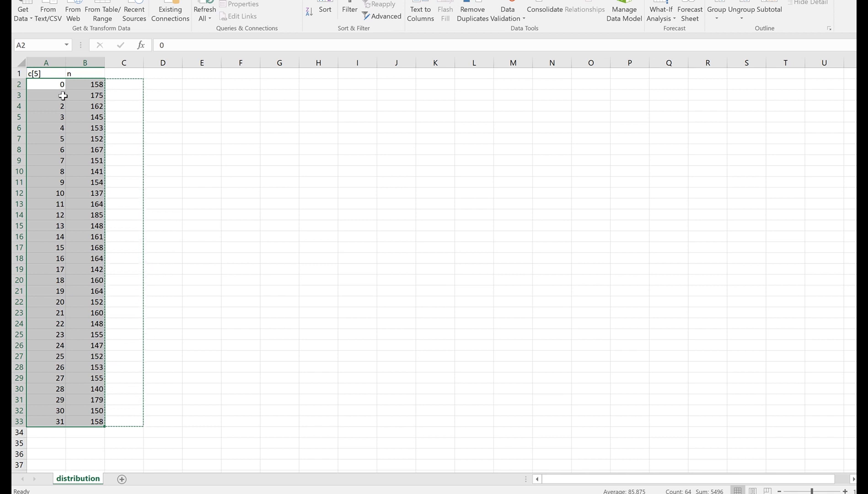
pyautogui.click(45, 193)
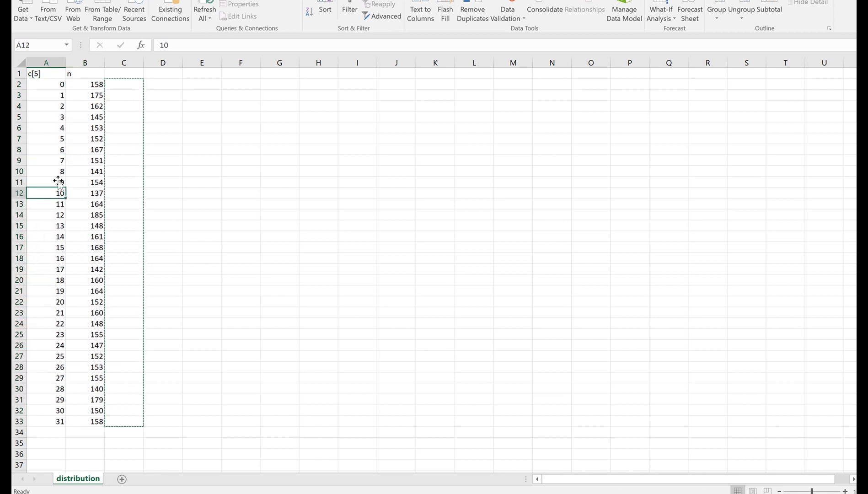
pyautogui.click(46, 84)
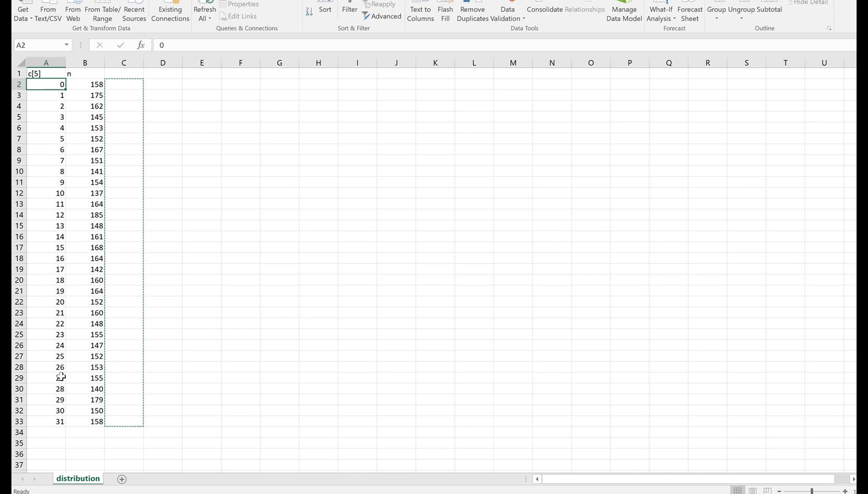
pyautogui.click(46, 423)
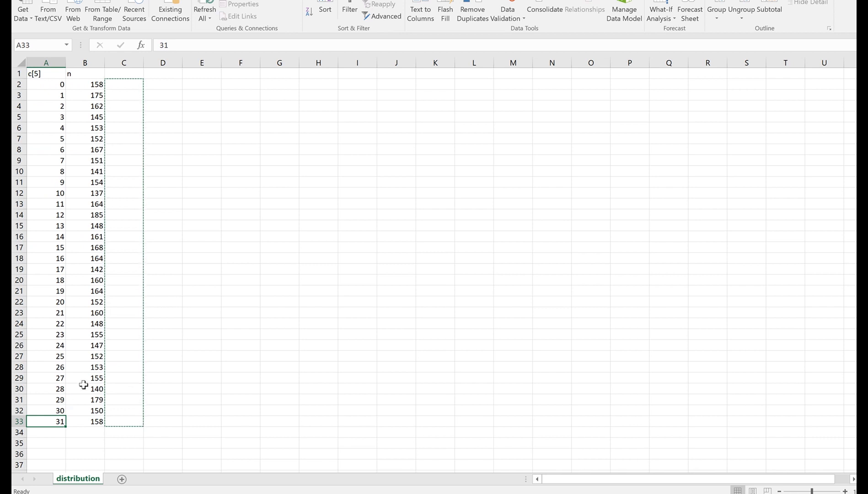
pyautogui.moveTo(133, 330)
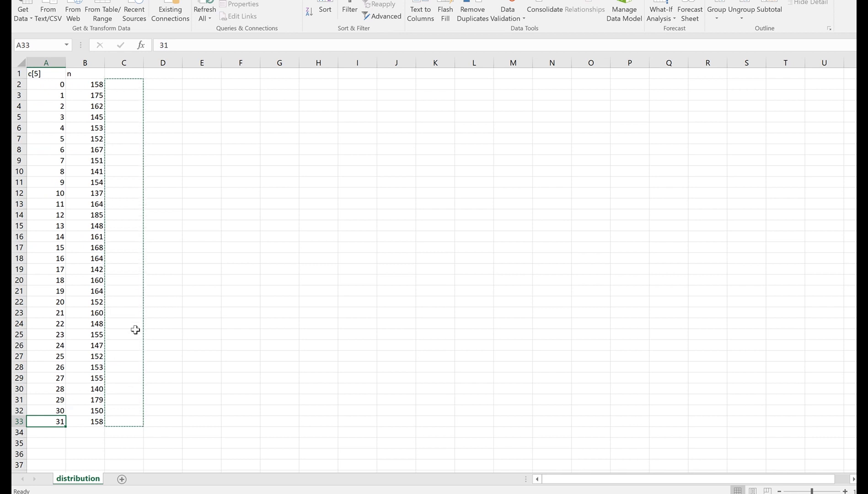
pyautogui.moveTo(127, 316)
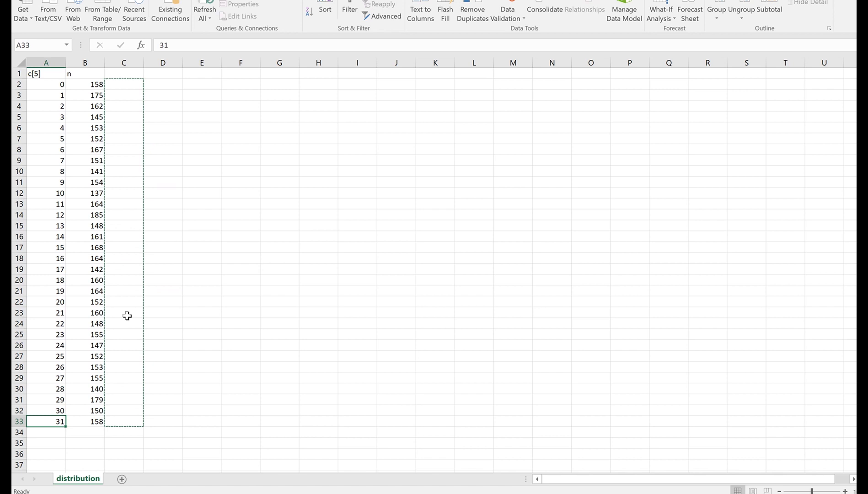
pyautogui.moveTo(122, 216)
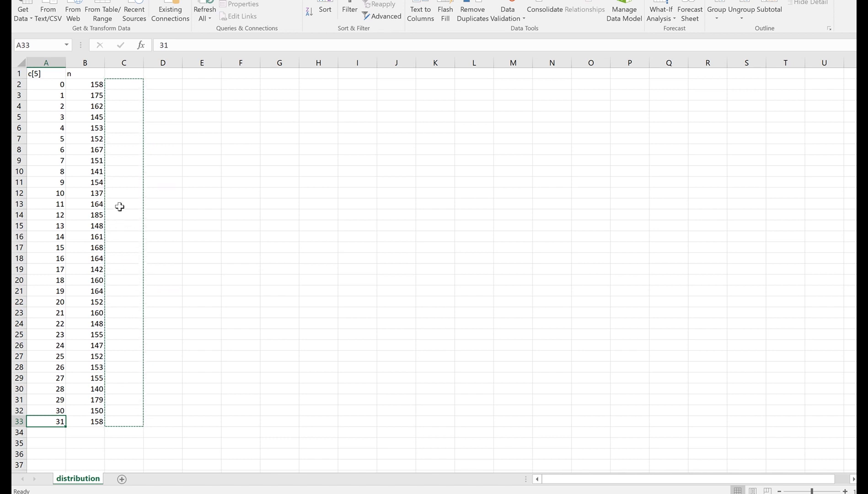
pyautogui.moveTo(109, 120)
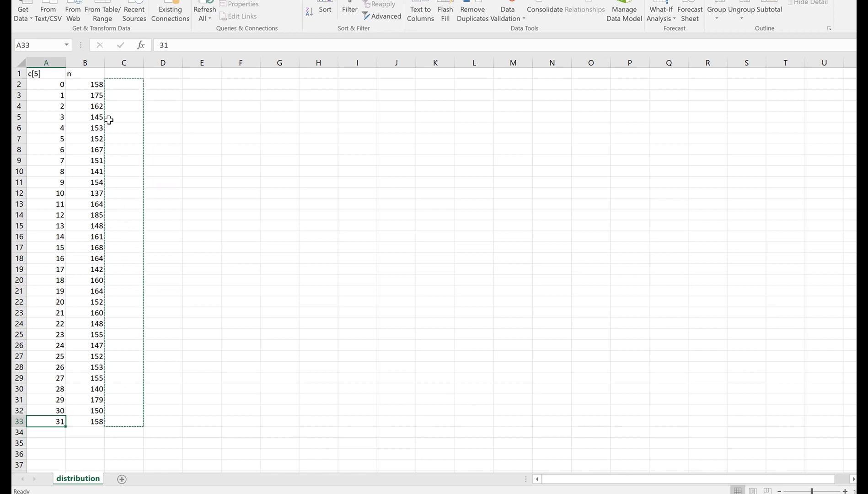
pyautogui.click(84, 84)
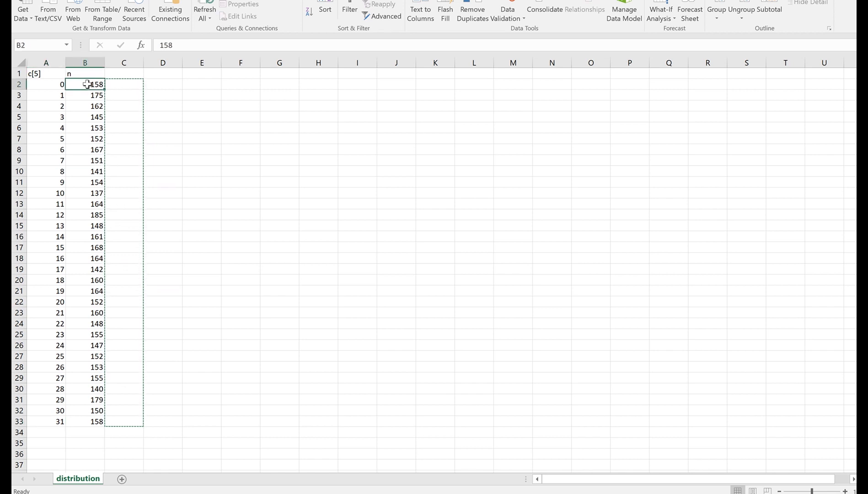
pyautogui.moveTo(107, 102)
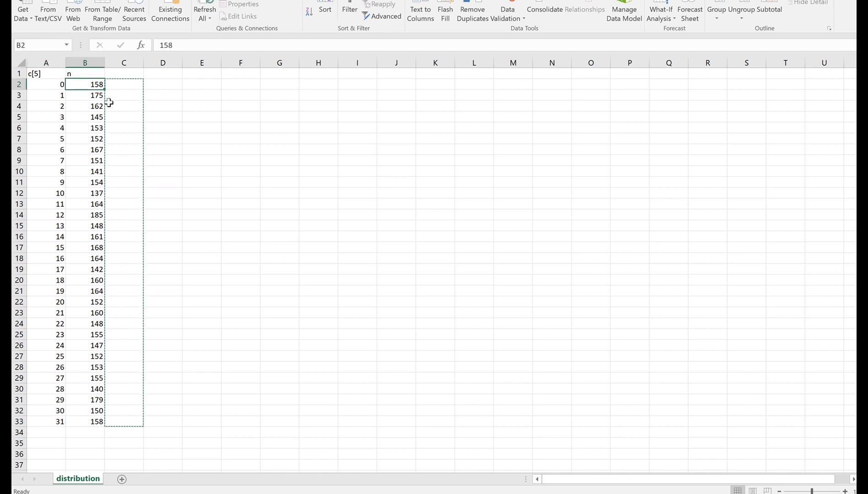
pyautogui.moveTo(115, 88)
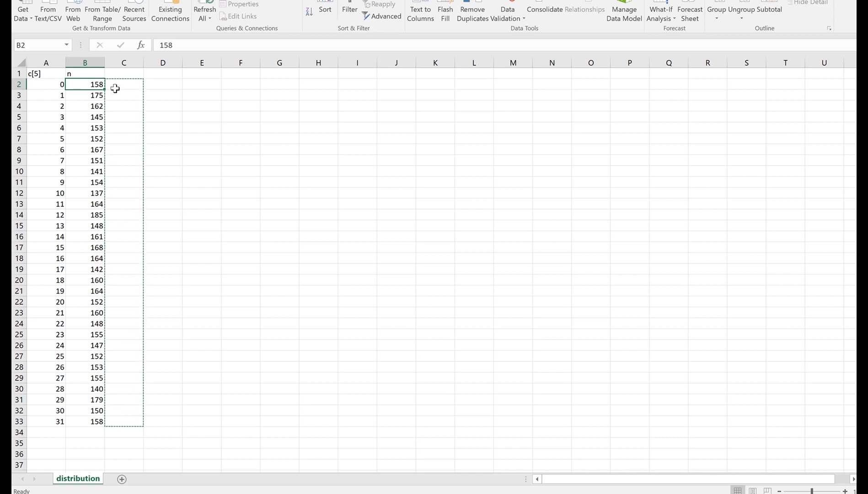
# Enter =B2/5000 in C2 and fill the probability down through C33
pyautogui.write('=B2/')
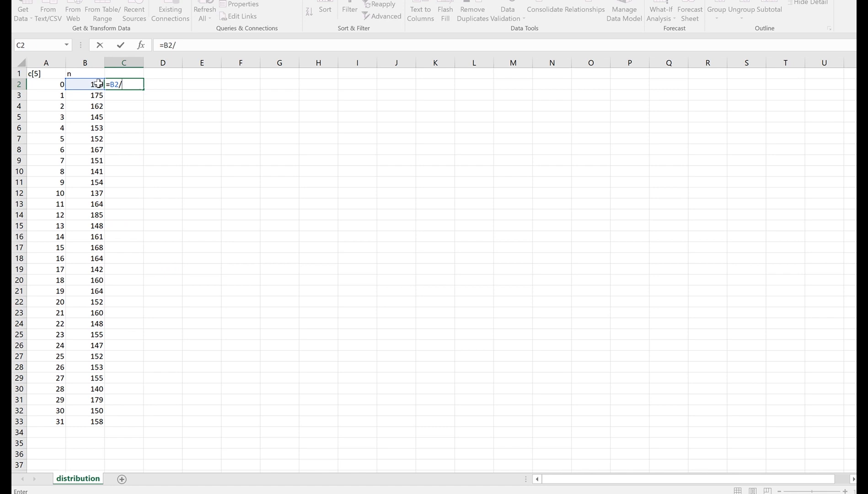
pyautogui.write('5000')
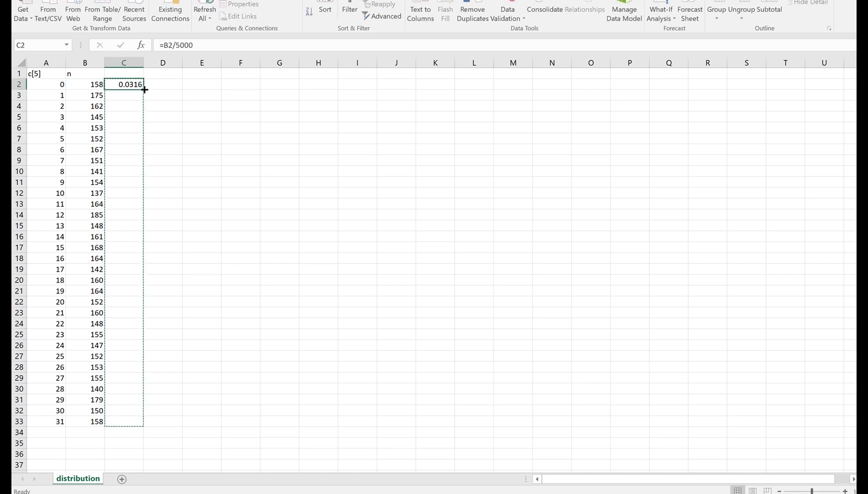
pyautogui.moveTo(143, 90); pyautogui.dragTo(134, 421)
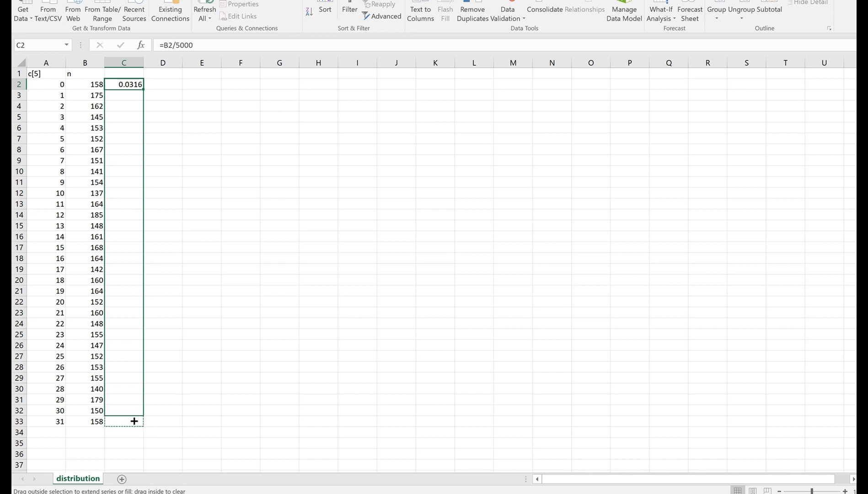
pyautogui.moveTo(133, 83); pyautogui.dragTo(134, 422)
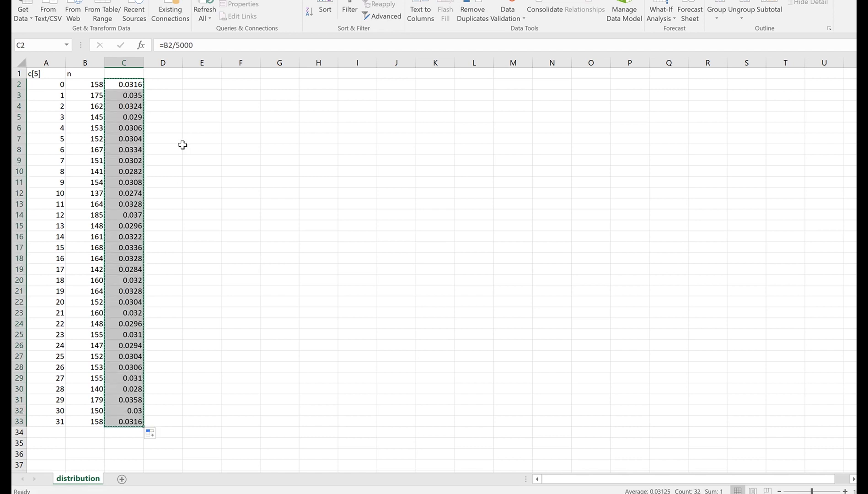
pyautogui.click(162, 84)
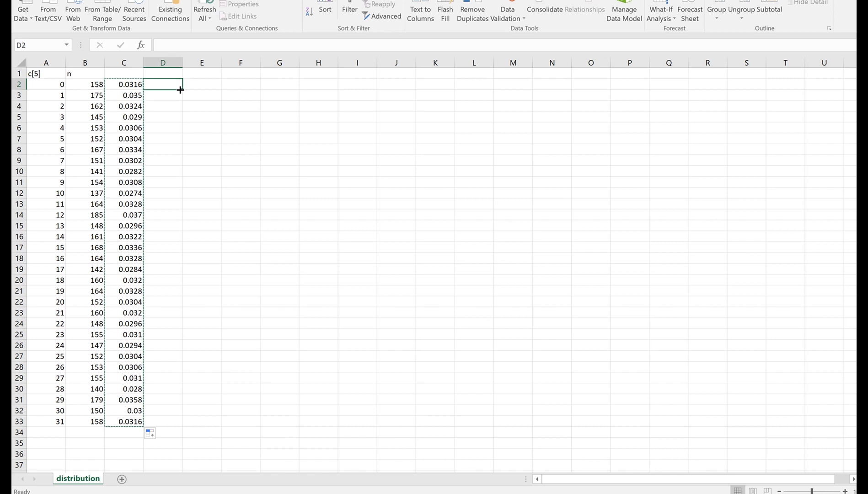
# Enter =1/32 in D2 as the theoretical uniform probability
pyautogui.write('=1/3')
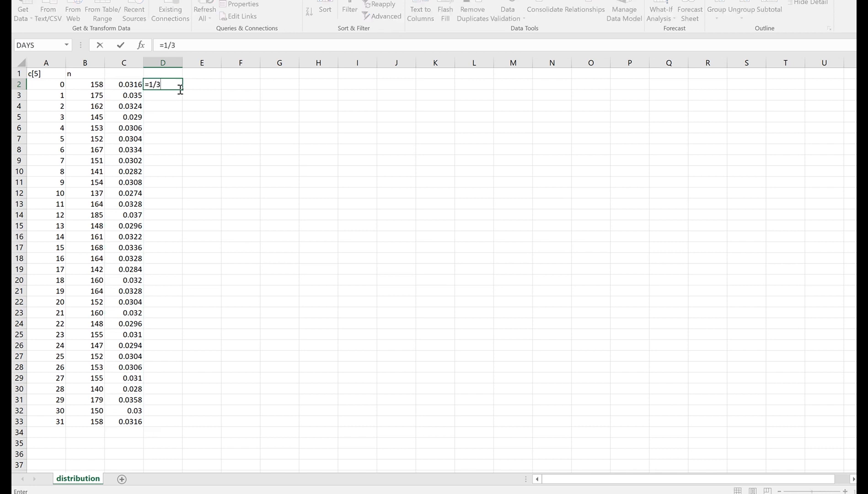
pyautogui.press('Enter')
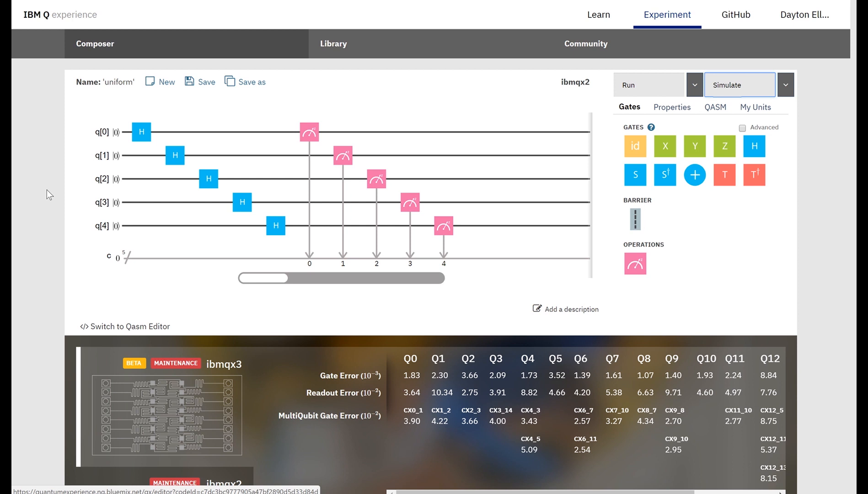
pyautogui.moveTo(63, 182)
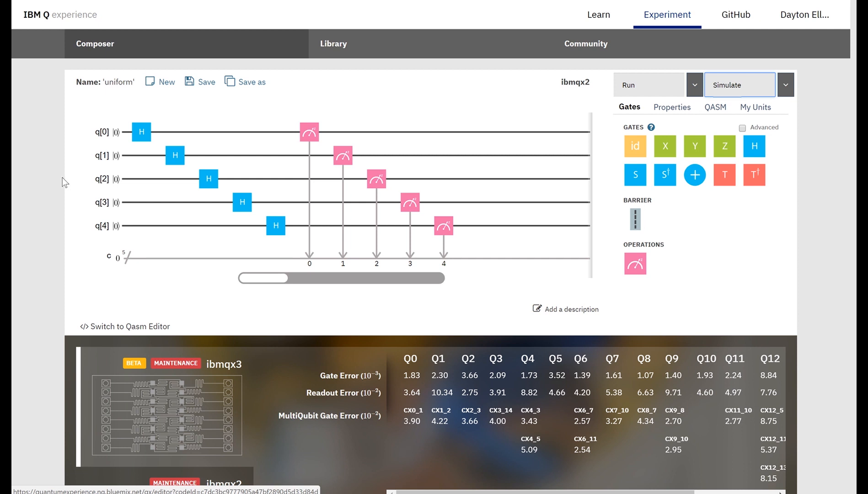